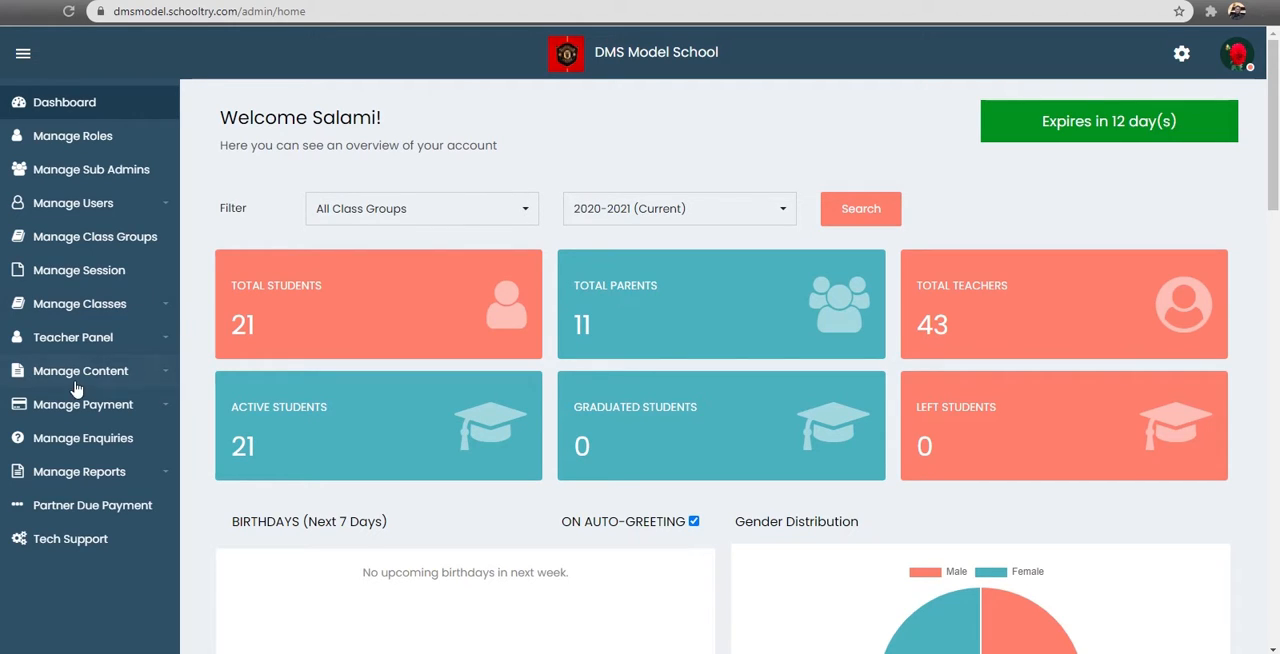
{"action": "mouse_move", "coordinate": [56, 202]}
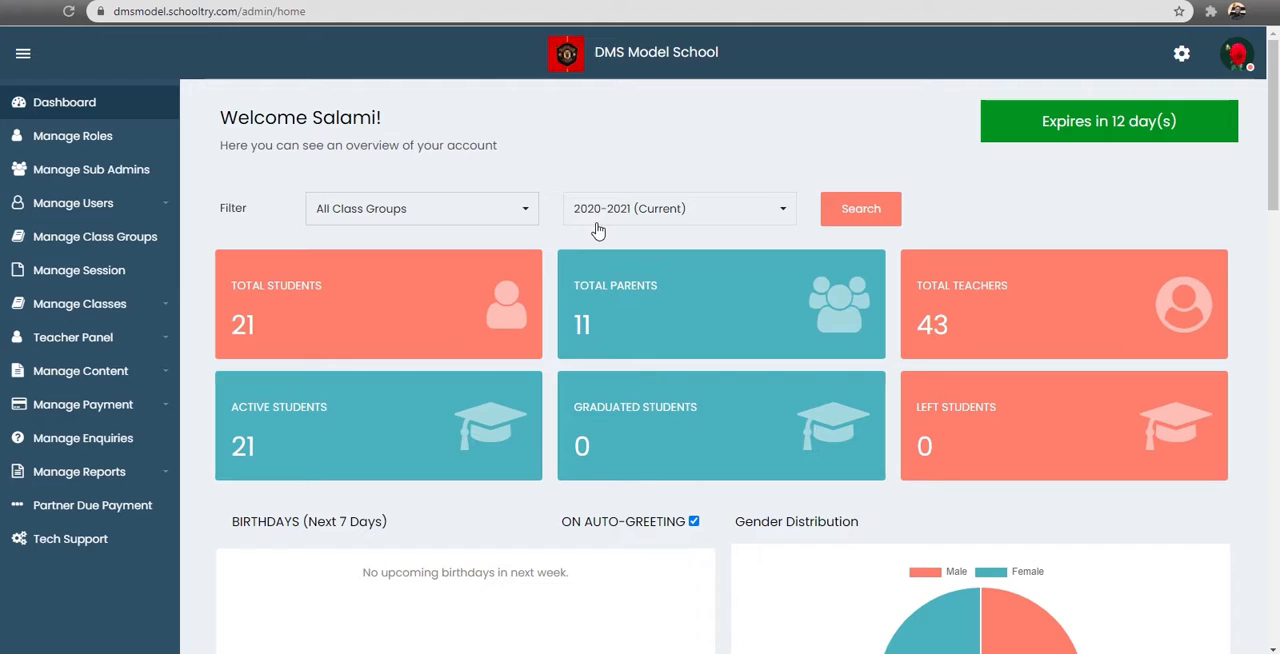
{"action": "mouse_move", "coordinate": [524, 216]}
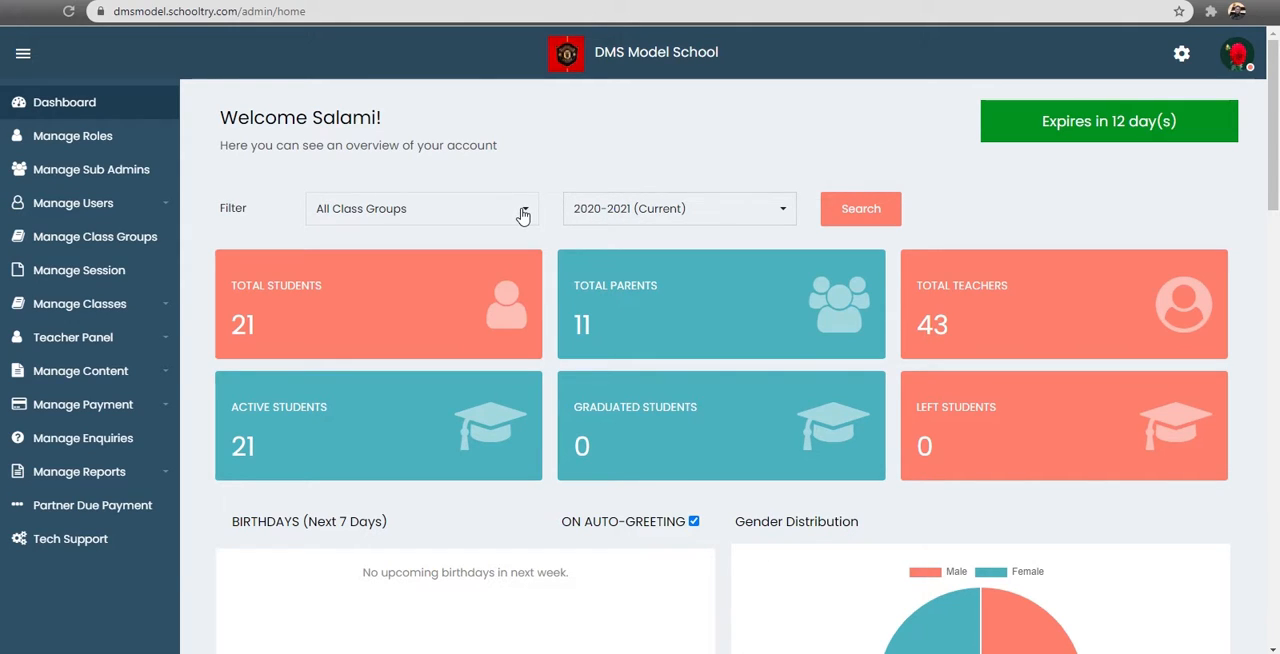
{"action": "mouse_move", "coordinate": [192, 312]}
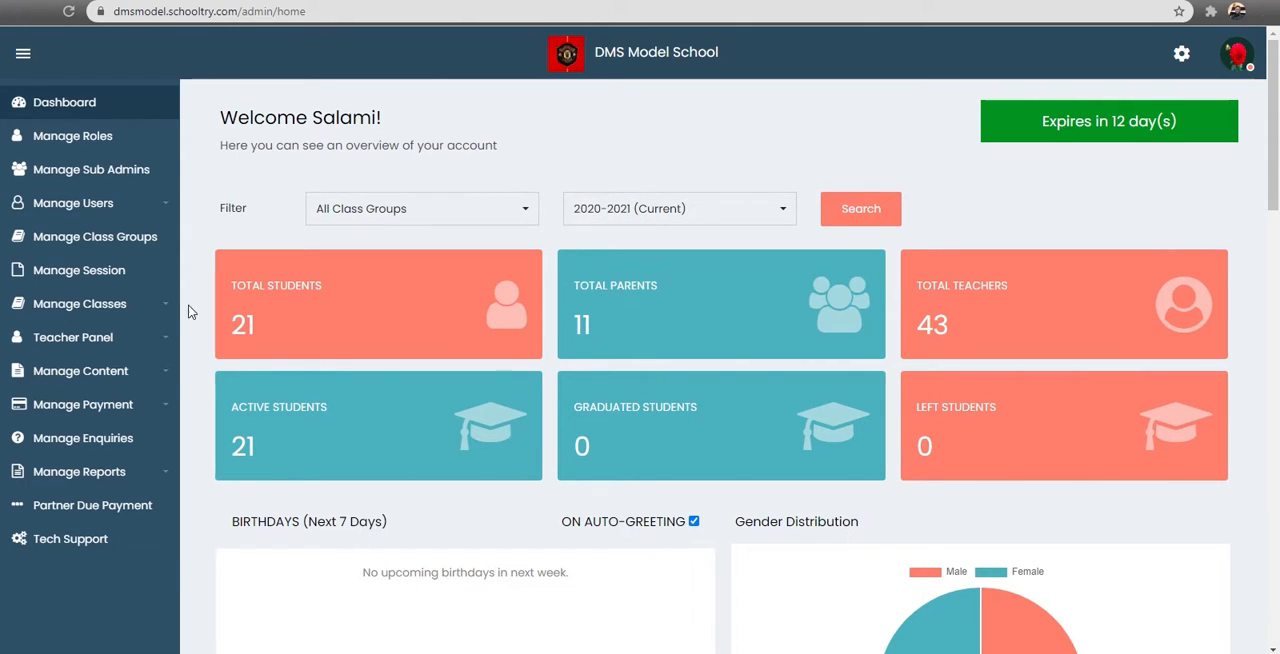
Expand Manage Content in the sidebar to reveal calendar, gallery, links and notifications
{"action": "left_click", "coordinate": [80, 370]}
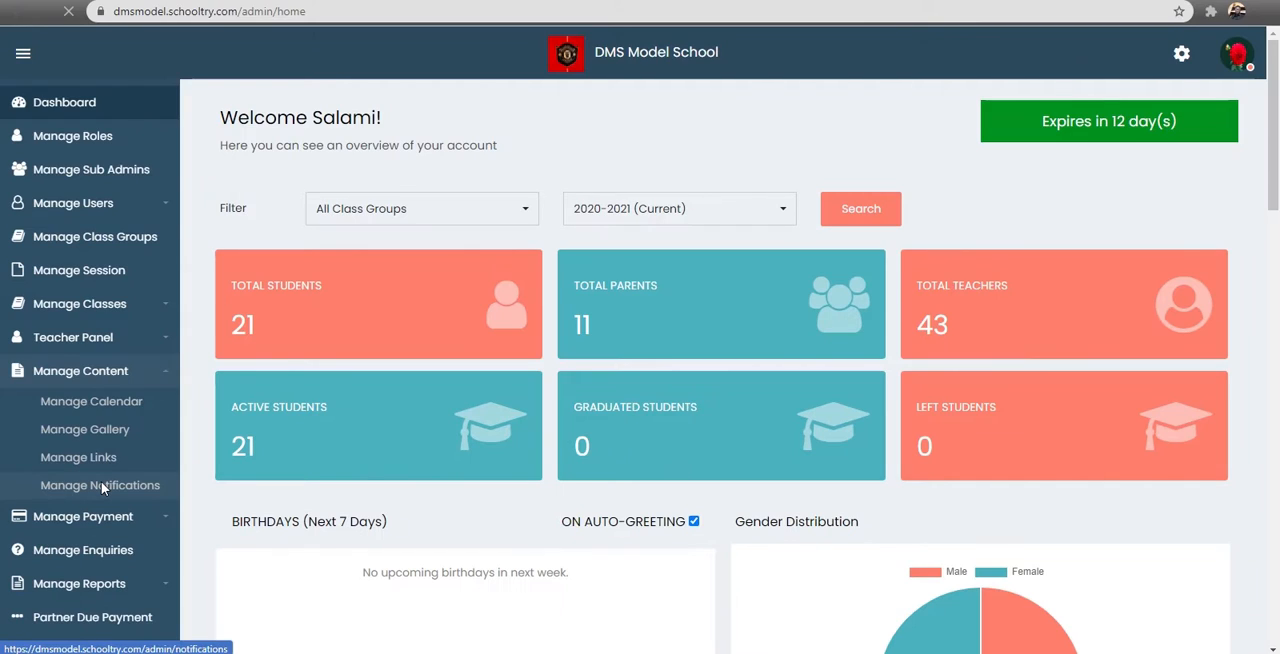
Browse Manage Notifications to page 2 (entries 11–20) and head toward the last page
{"action": "left_click", "coordinate": [100, 484]}
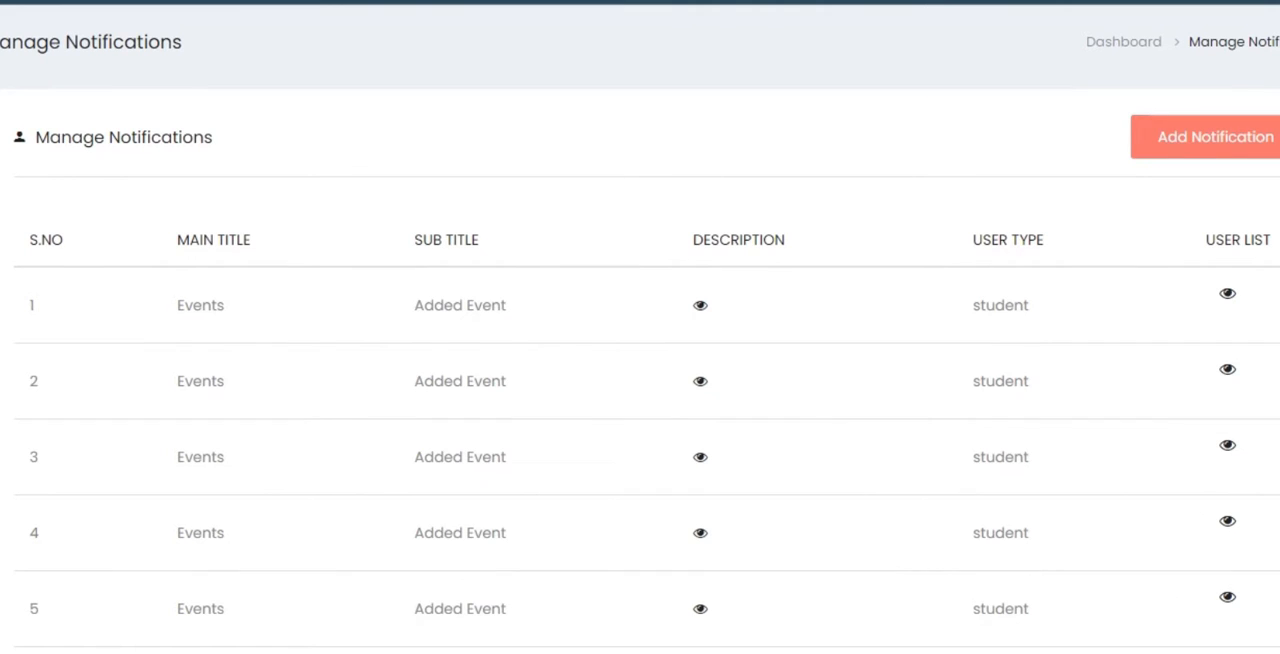
{"action": "scroll", "scroll_direction": "down", "scroll_amount": 3}
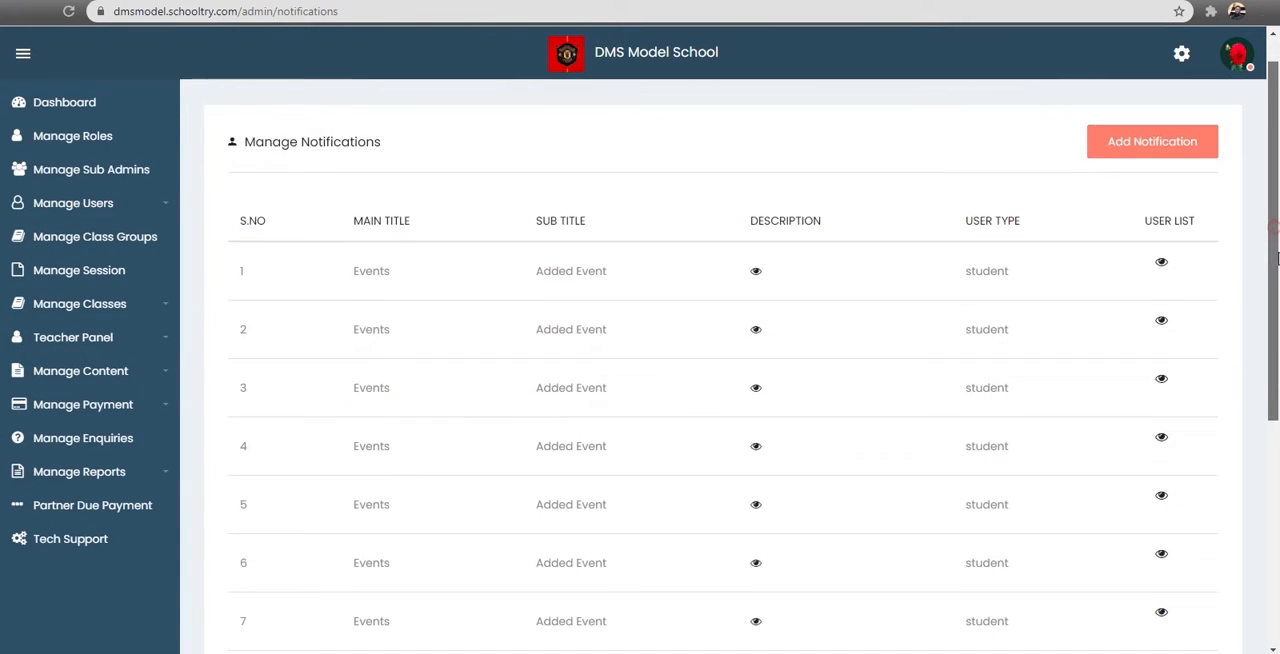
{"action": "scroll", "scroll_direction": "down", "scroll_amount": 3}
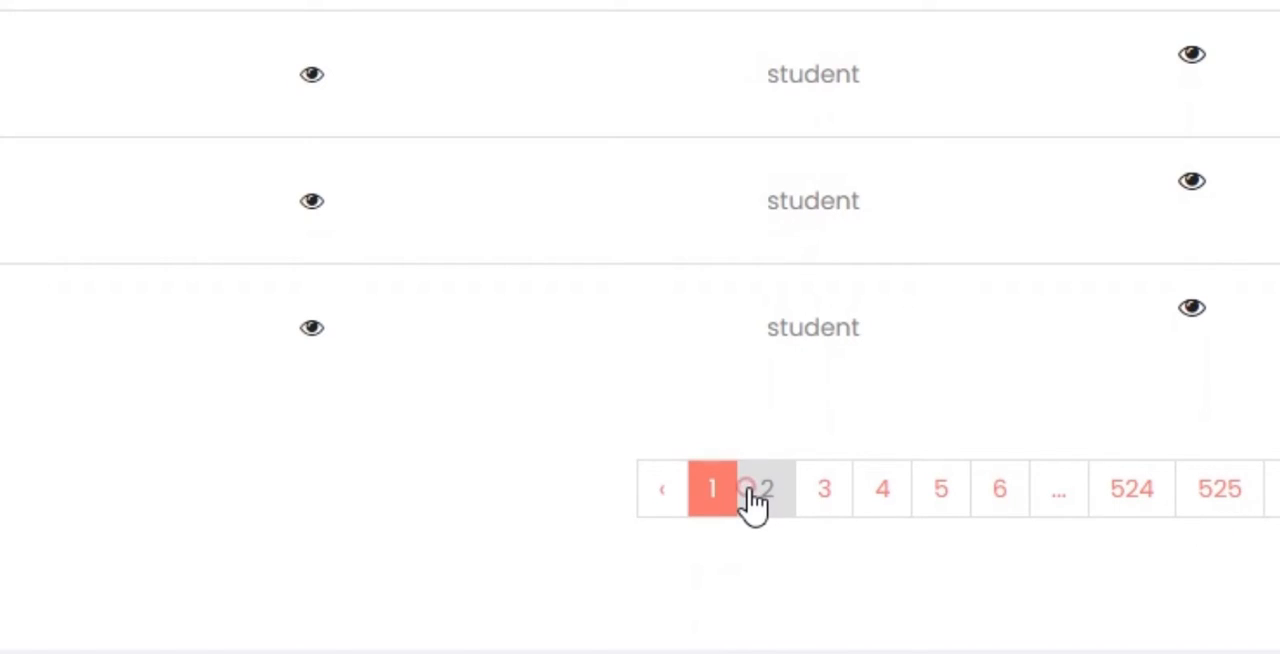
{"action": "mouse_move", "coordinate": [236, 184]}
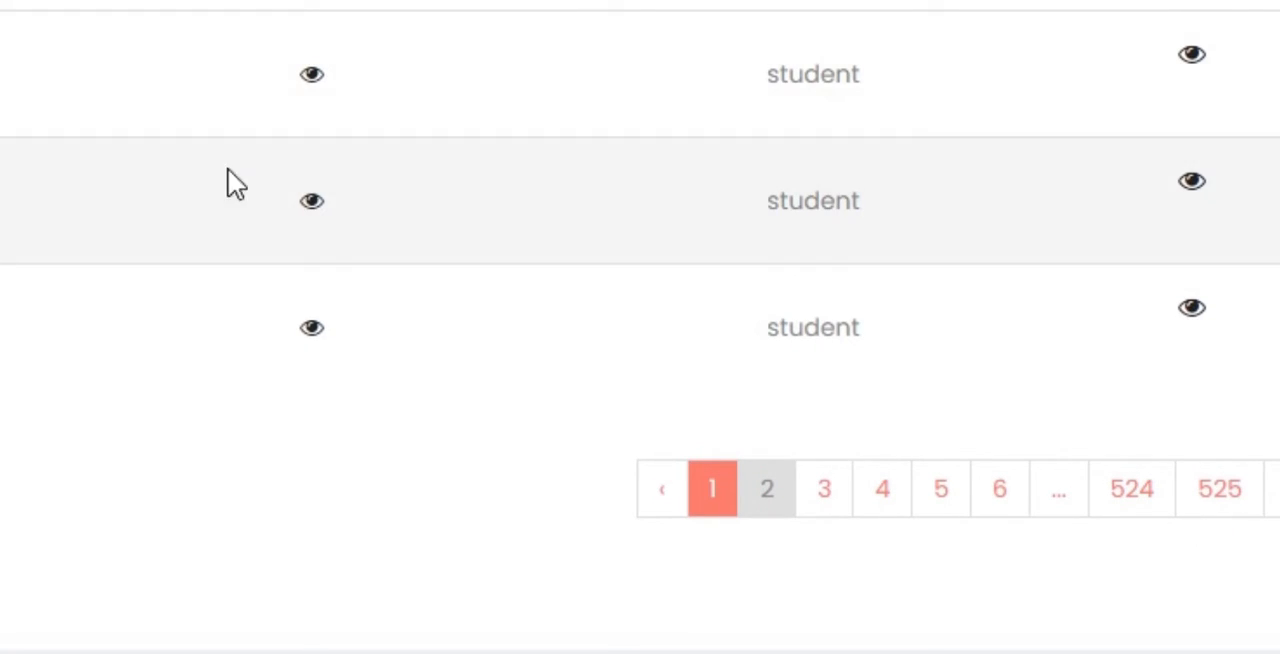
{"action": "left_click", "coordinate": [768, 488]}
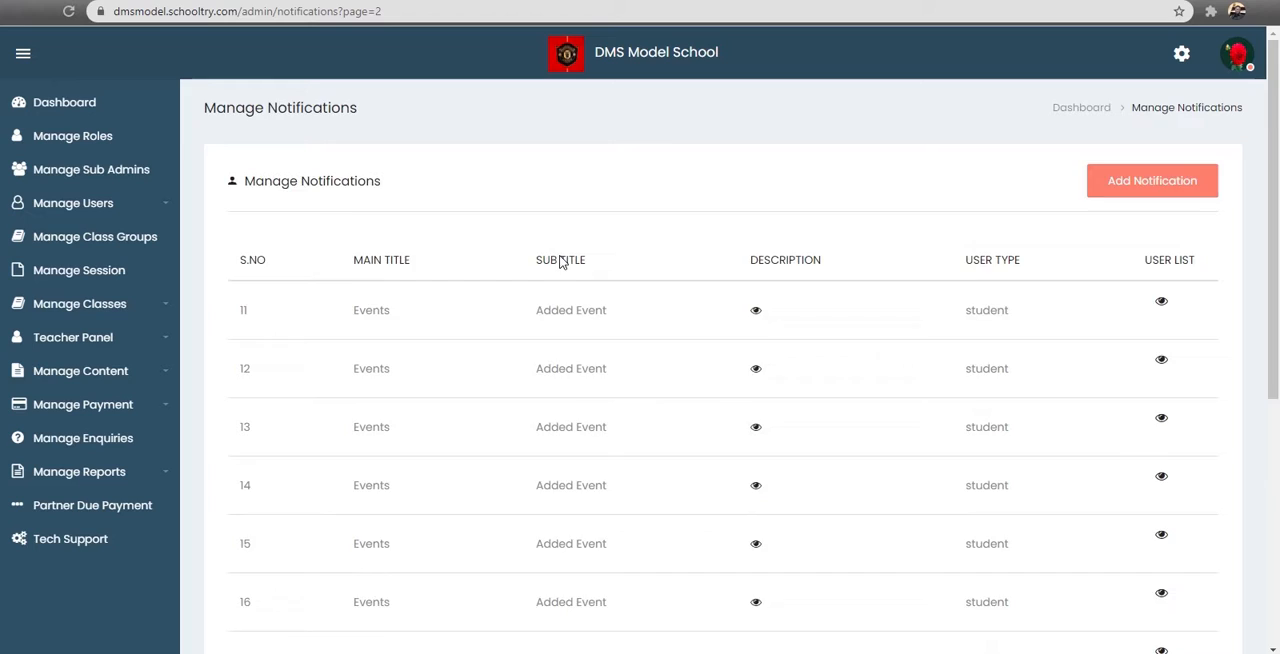
{"action": "scroll", "scroll_direction": "down", "scroll_amount": 3}
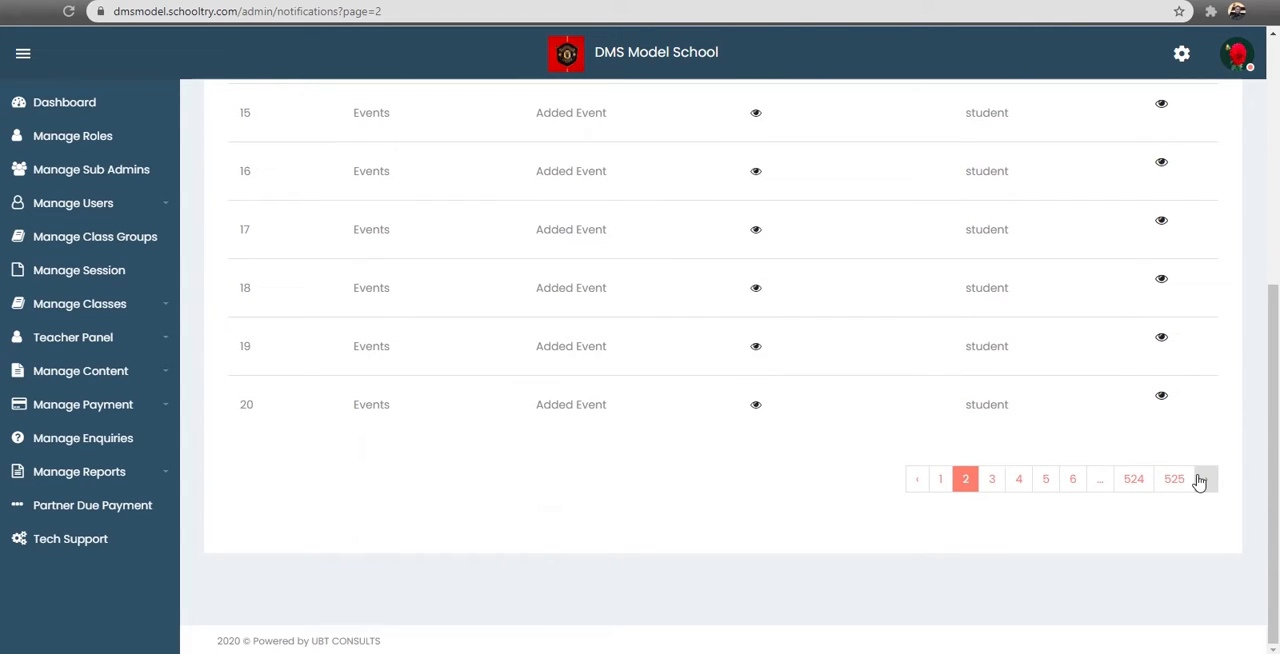
{"action": "left_click", "coordinate": [1200, 478]}
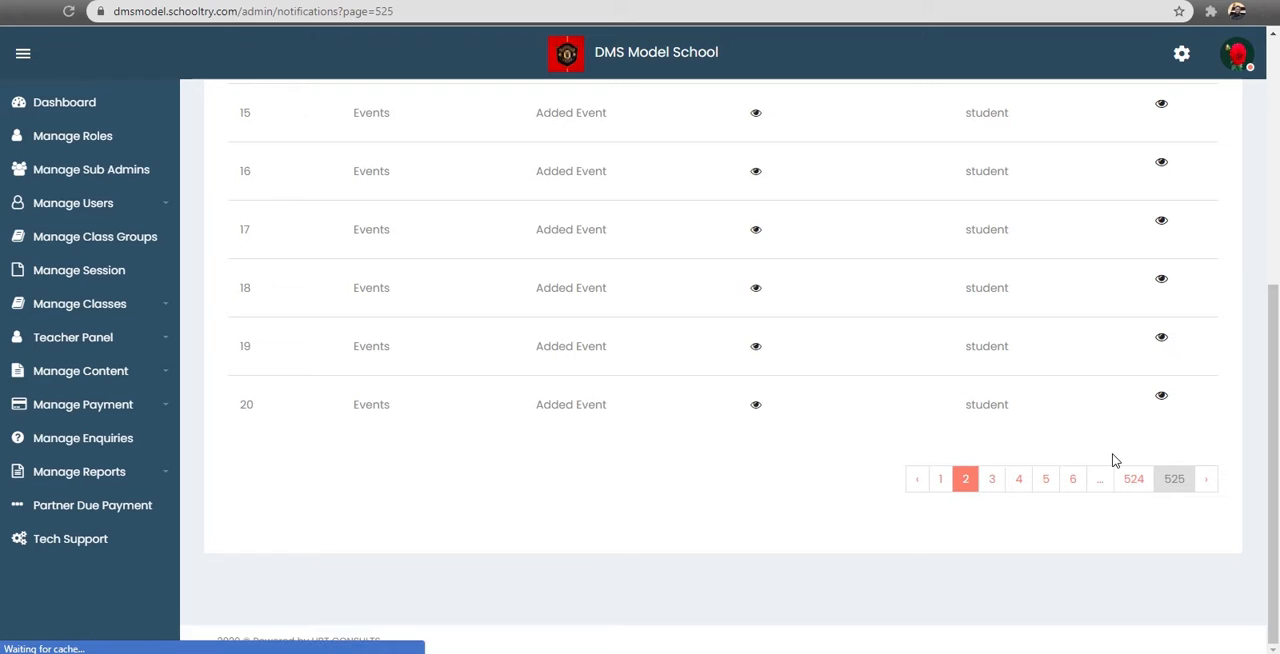
Show page 525 with entries 5241–5244: Teacher Profile, Leave Approval and Meeting for teachers
{"action": "left_click", "coordinate": [1172, 478]}
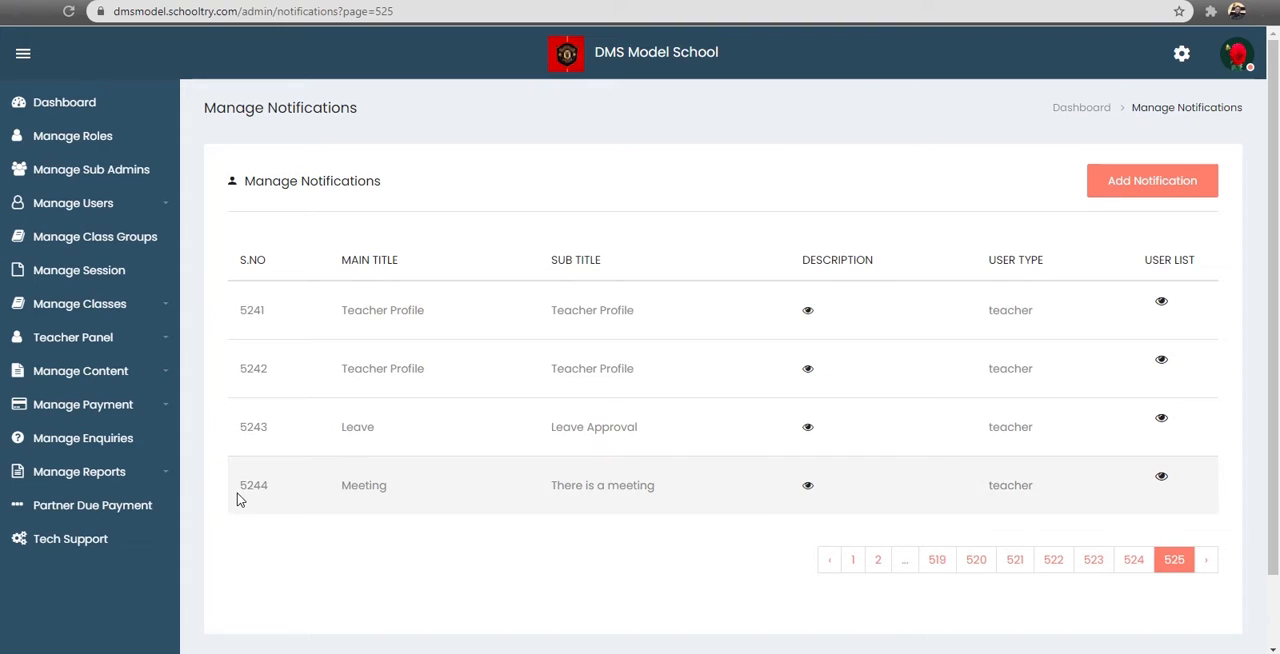
{"action": "mouse_move", "coordinate": [244, 504]}
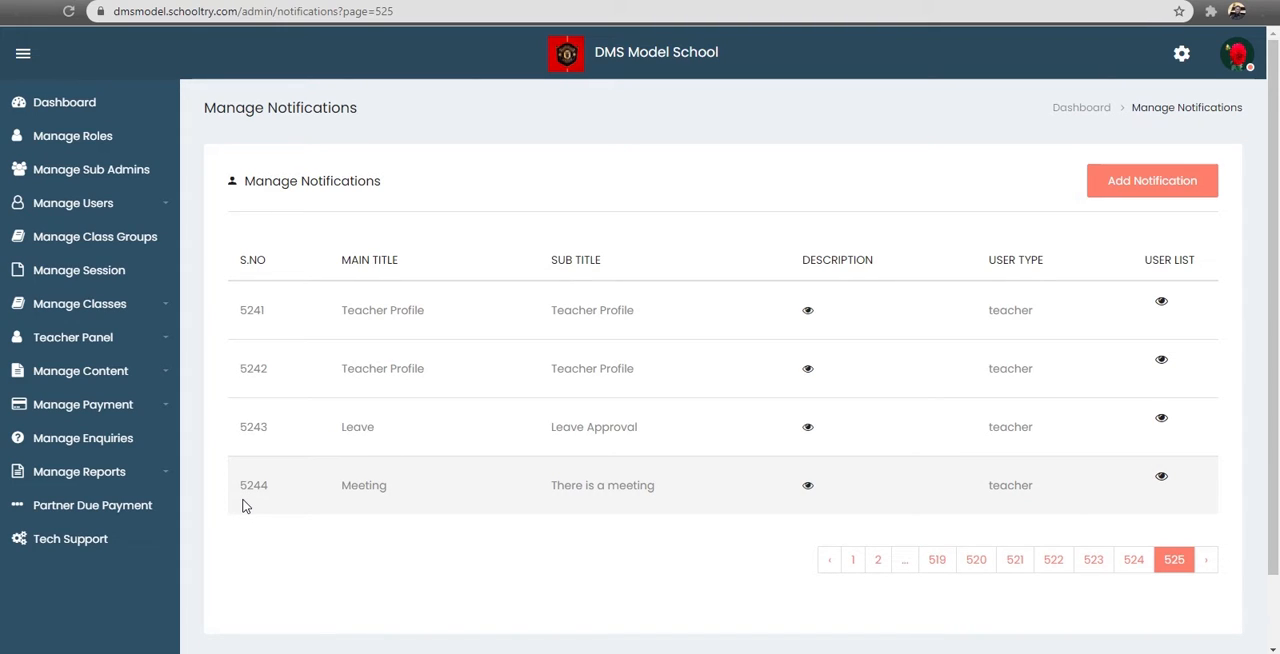
{"action": "mouse_move", "coordinate": [248, 408]}
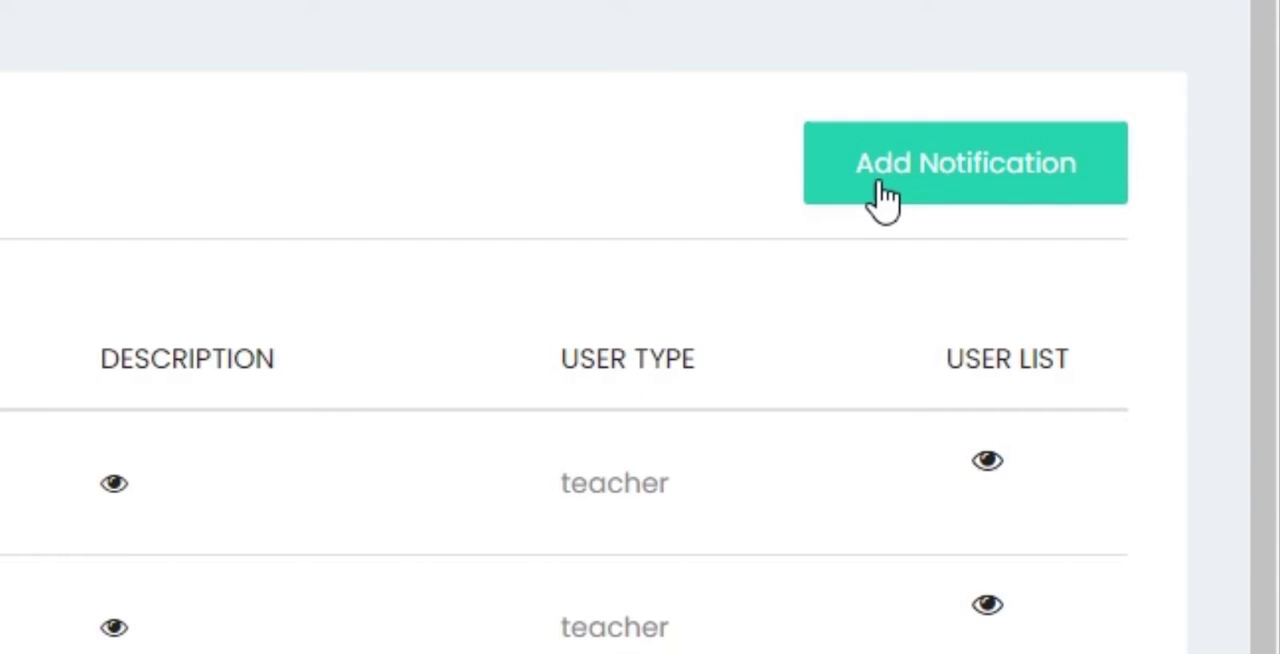
Start a new notification and save it empty, flagging Main Title, Sub Title and Description as required
{"action": "left_click", "coordinate": [964, 164]}
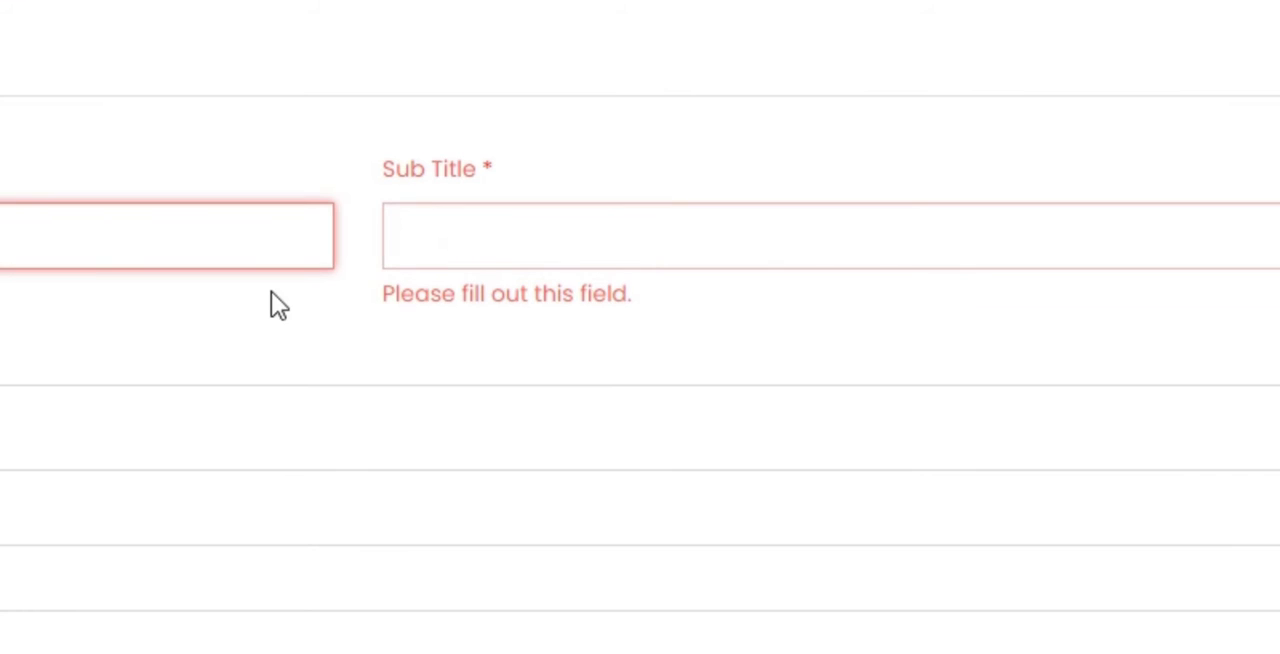
{"action": "scroll", "scroll_direction": "down", "scroll_amount": 3}
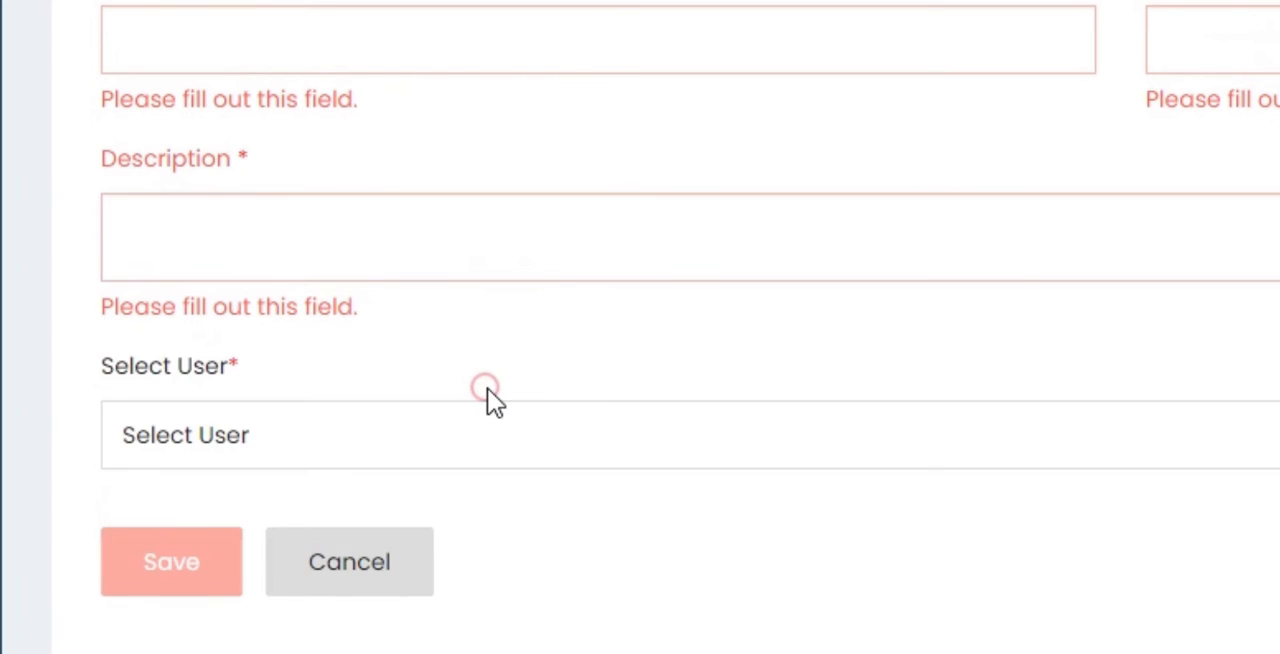
{"action": "left_click", "coordinate": [484, 436]}
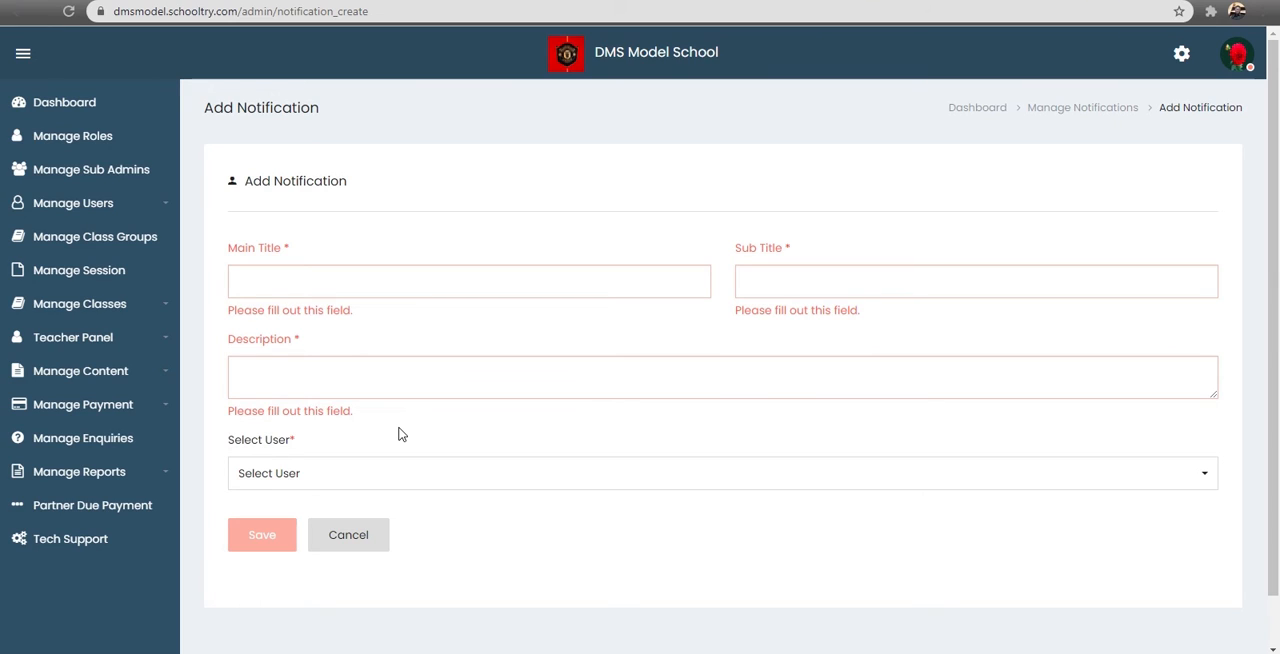
{"action": "mouse_move", "coordinate": [348, 534]}
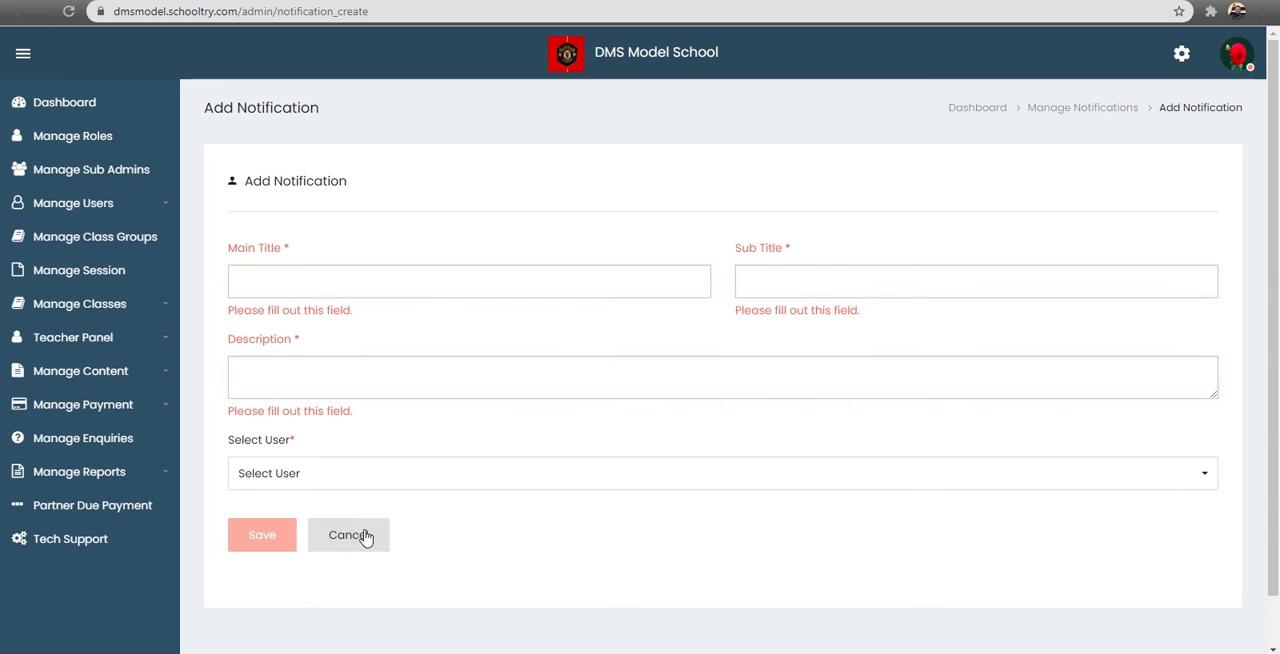
Cancel the empty Add Notification form, returning to page 1 of student event entries
{"action": "left_click", "coordinate": [348, 534]}
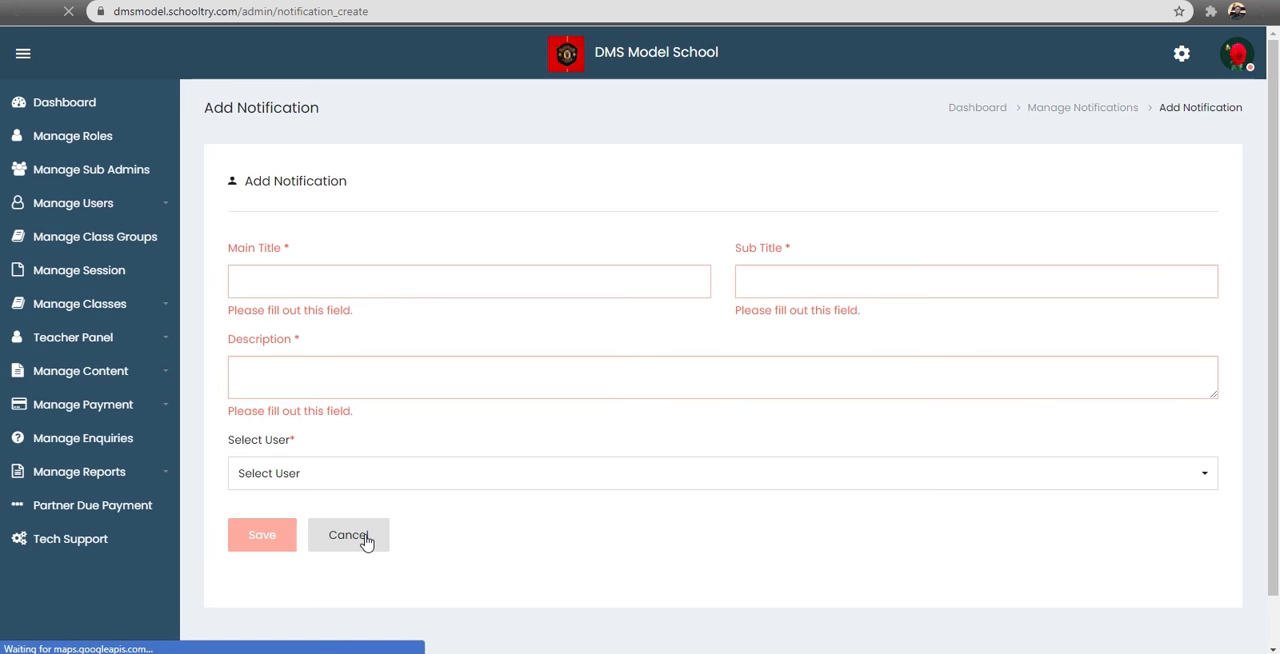
{"action": "left_click", "coordinate": [348, 534]}
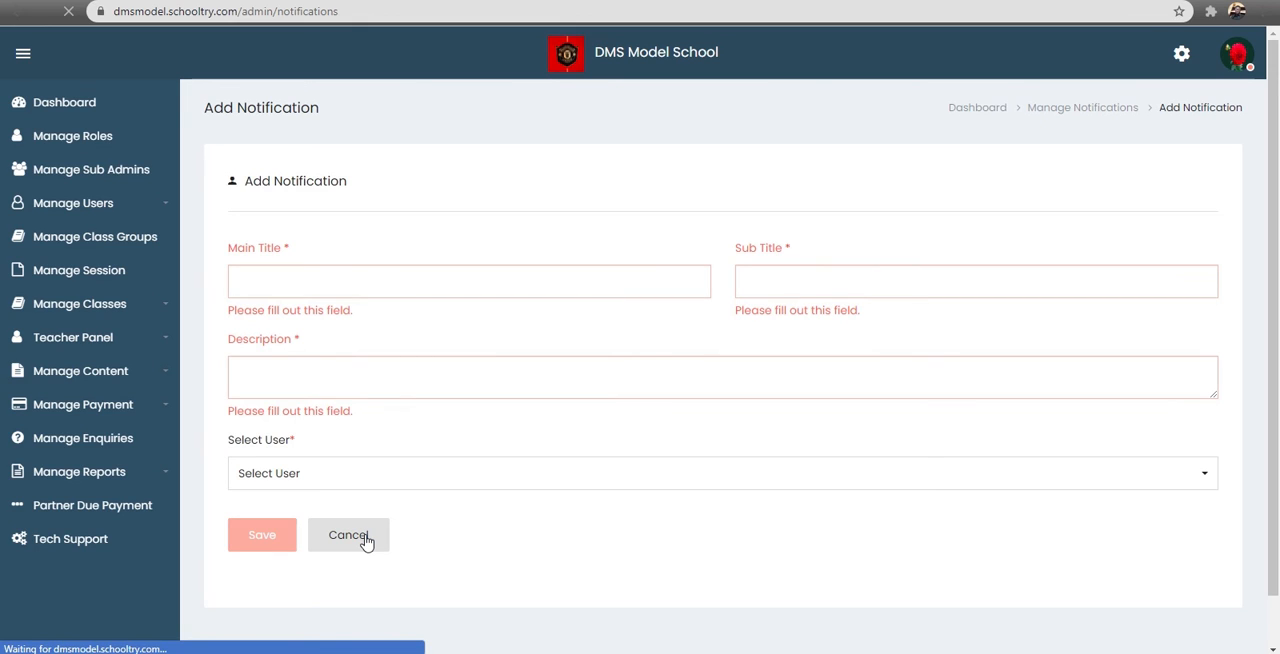
{"action": "left_click", "coordinate": [348, 536]}
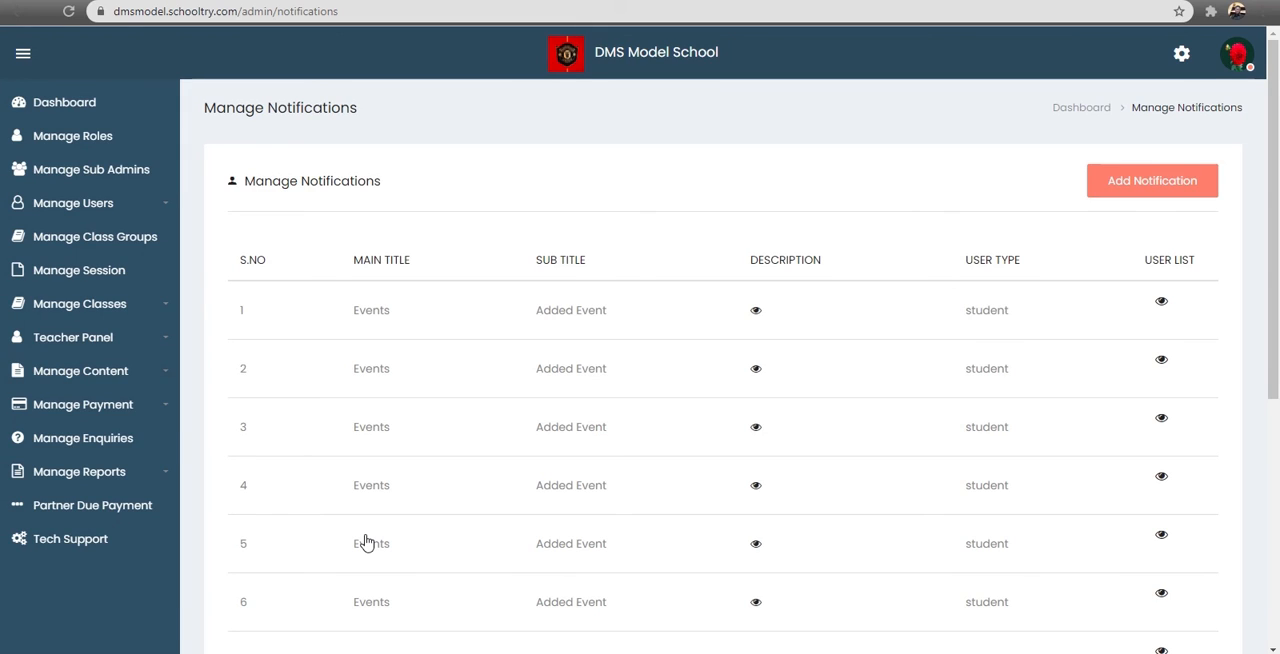
{"action": "mouse_move", "coordinate": [76, 92]}
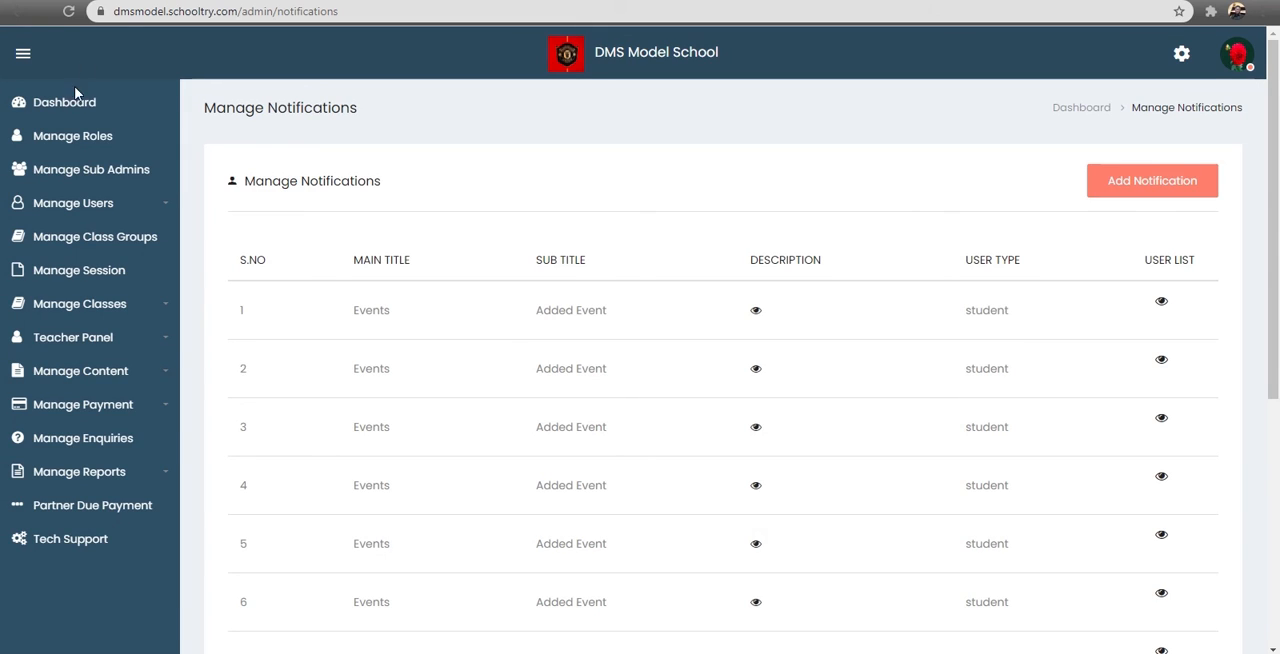